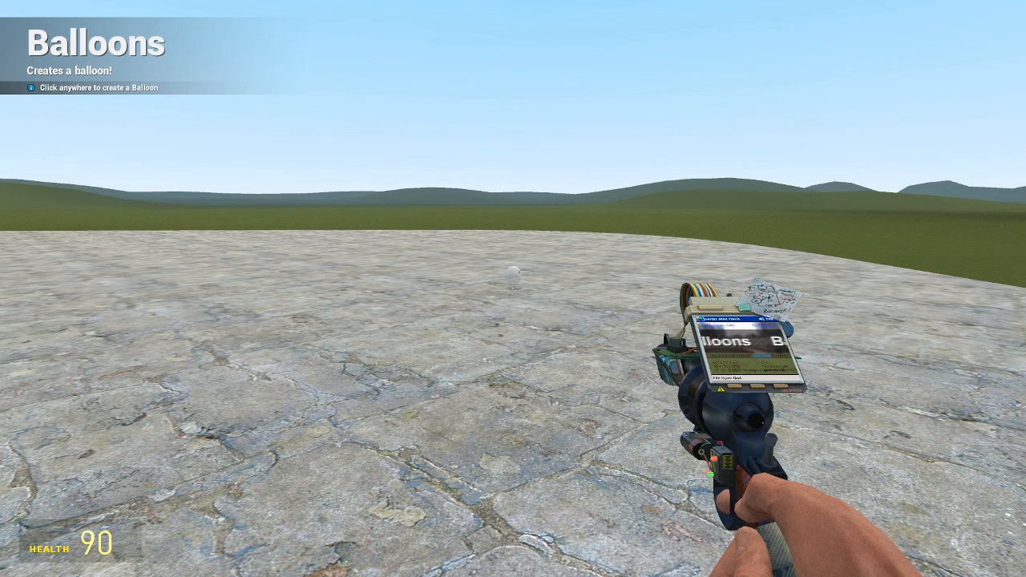
- Undo the red balloon and adjust the lift force in the Balloons tool settings
{"action": "key", "text": "q"}
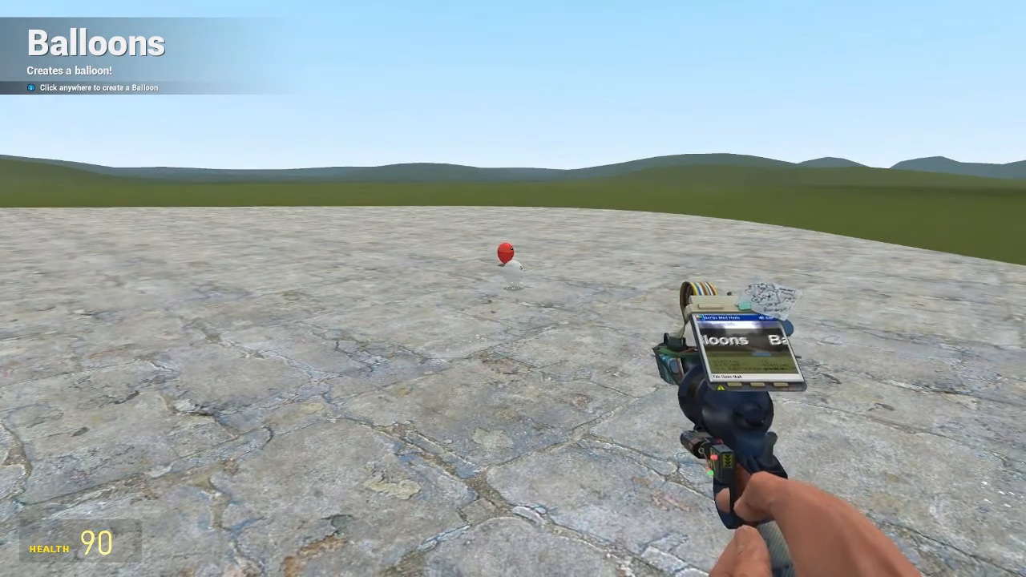
{"action": "key", "text": "q"}
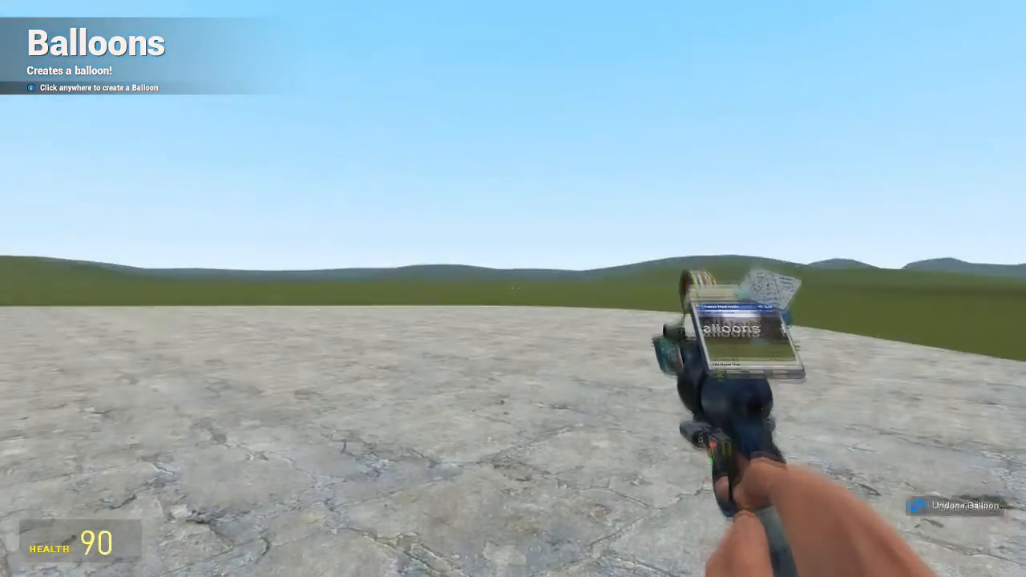
{"action": "key", "text": "q"}
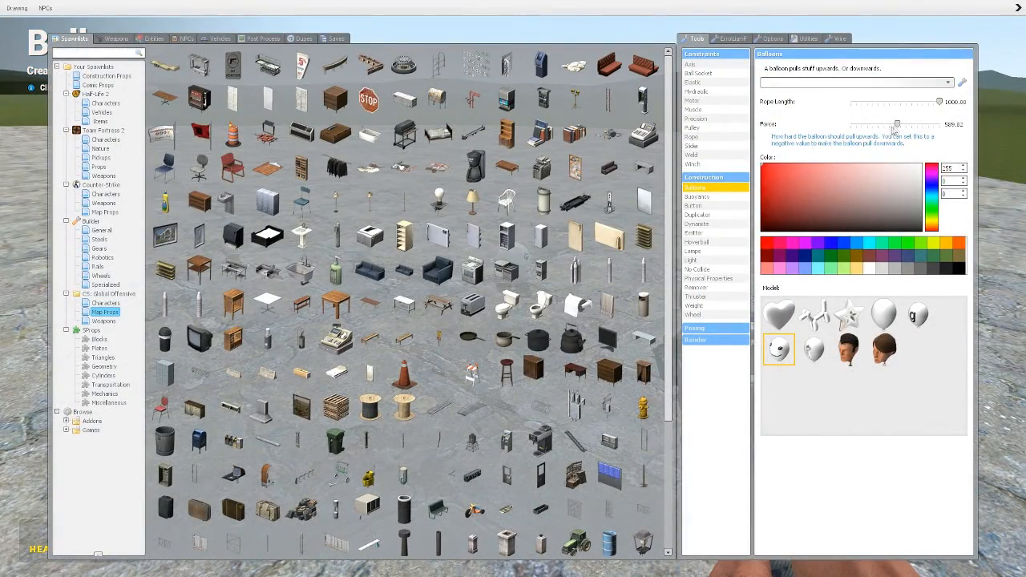
{"action": "left_click_drag", "start_coordinate": [896, 125], "coordinate": [913, 130]}
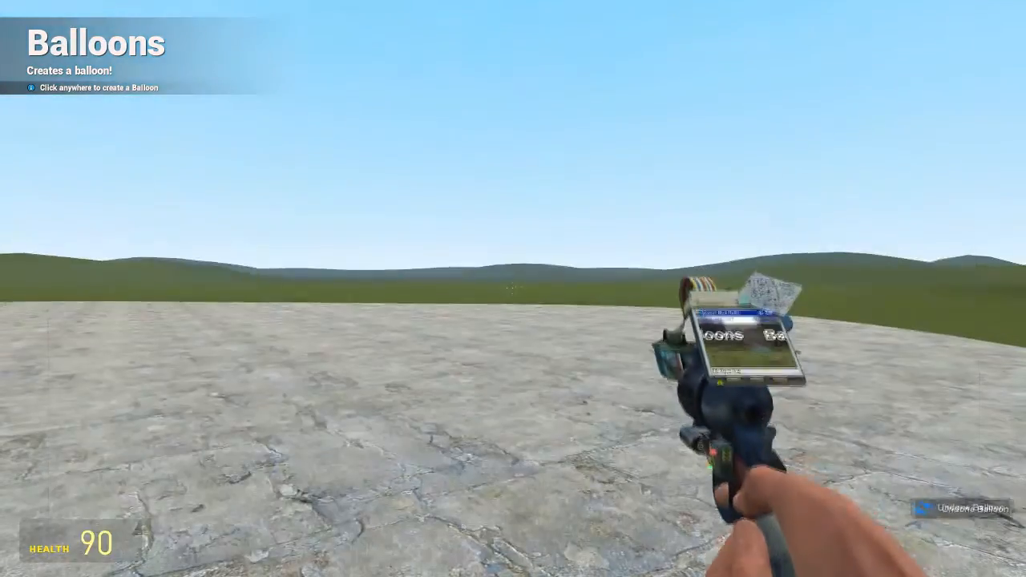
- Lower the balloon lift force further before tethering a red balloon at the concrete edge
{"action": "key", "text": "q"}
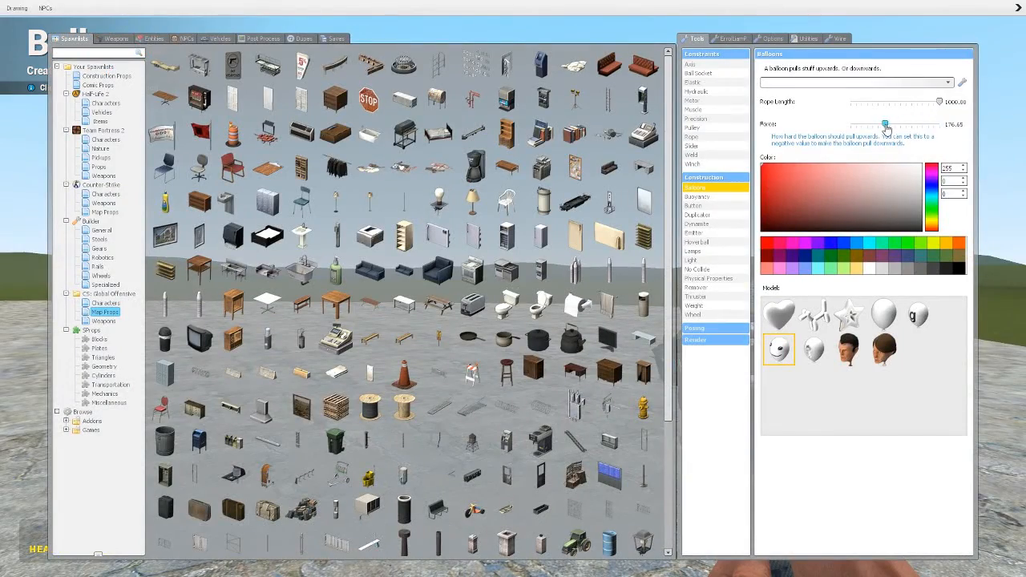
{"action": "left_click_drag", "start_coordinate": [884, 125], "coordinate": [881, 125]}
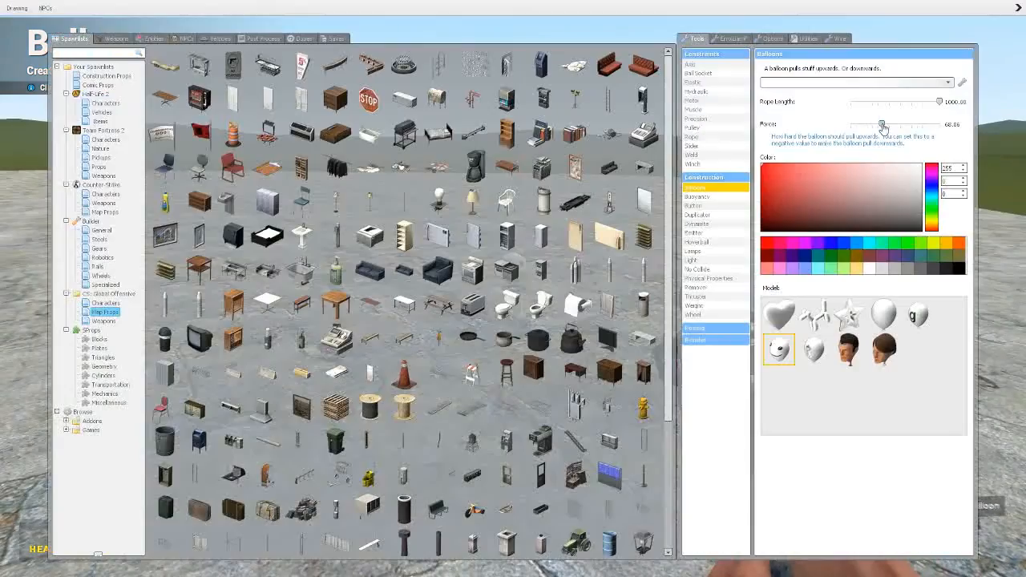
{"action": "left_click_drag", "start_coordinate": [882, 125], "coordinate": [855, 128]}
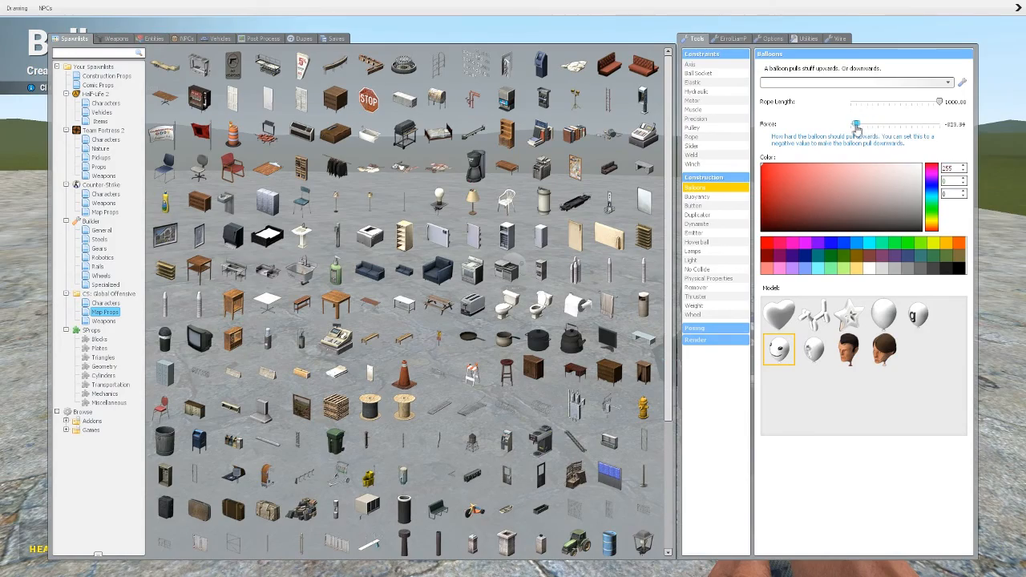
{"action": "left_click_drag", "start_coordinate": [856, 125], "coordinate": [865, 125]}
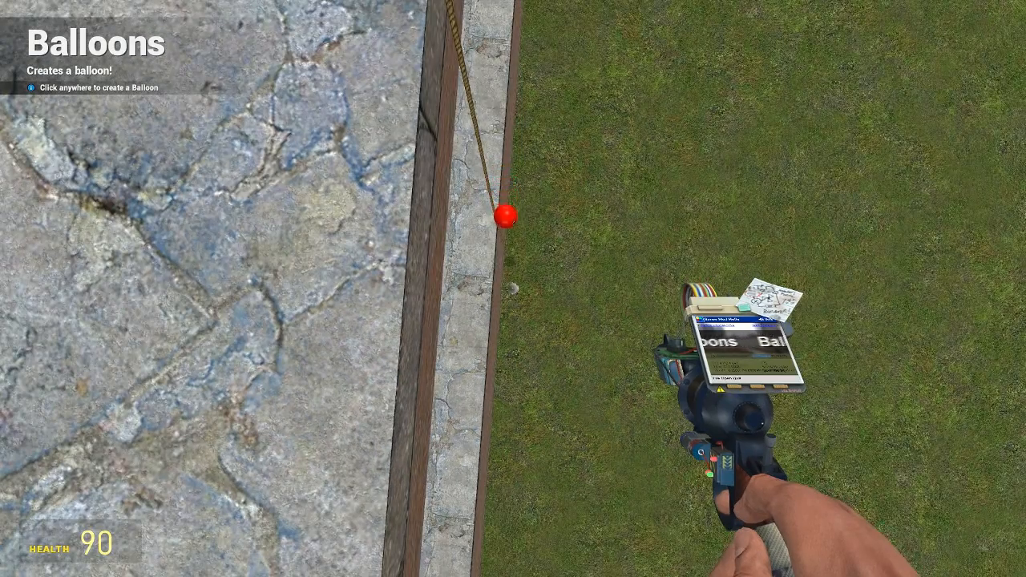
- Readjust the lift force and lengthen the balloon rope to its maximum
{"action": "left_click", "coordinate": [504, 215]}
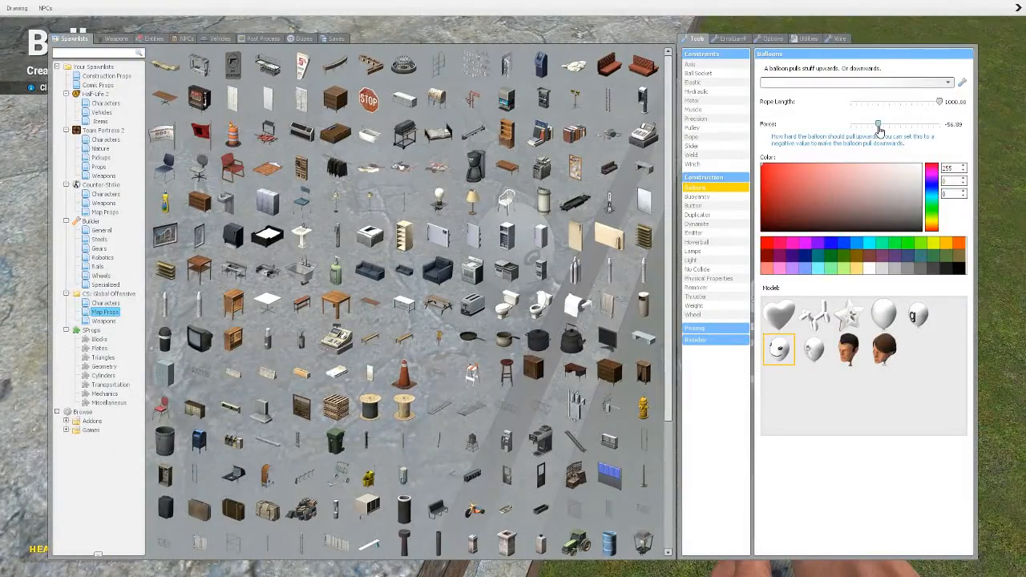
{"action": "left_click_drag", "start_coordinate": [879, 125], "coordinate": [913, 125]}
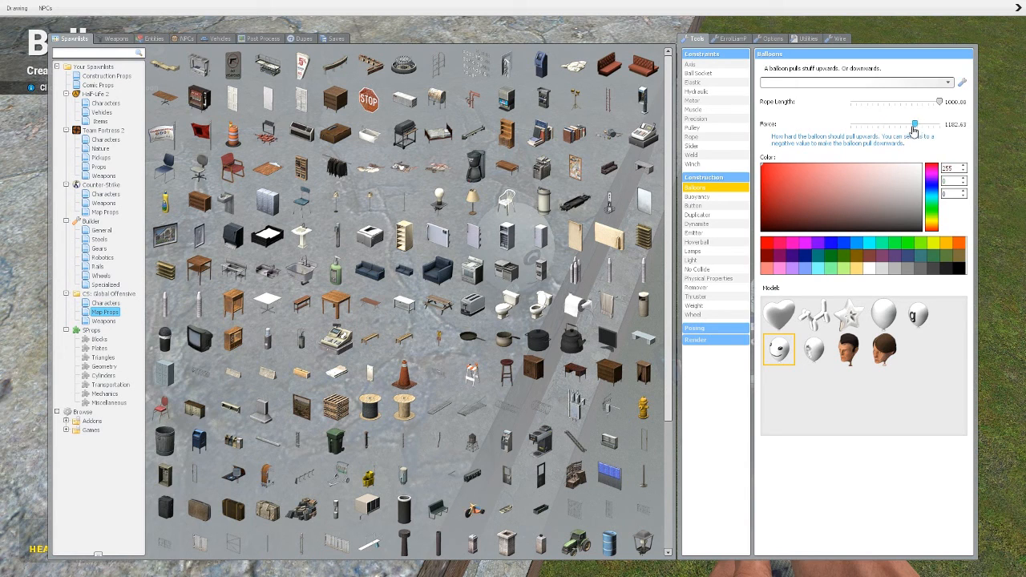
{"action": "left_click_drag", "start_coordinate": [914, 125], "coordinate": [885, 125]}
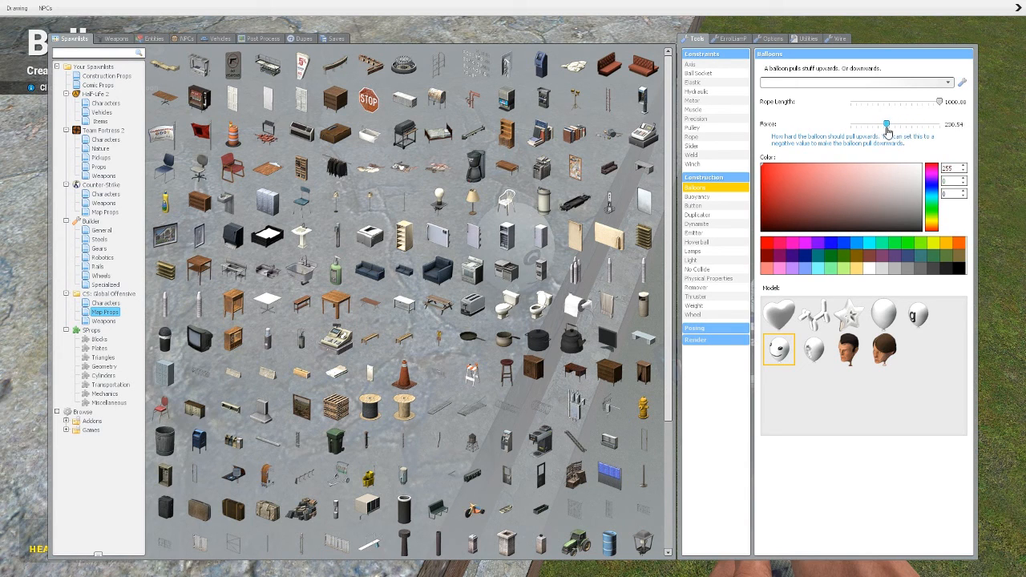
{"action": "left_click_drag", "start_coordinate": [887, 125], "coordinate": [884, 125]}
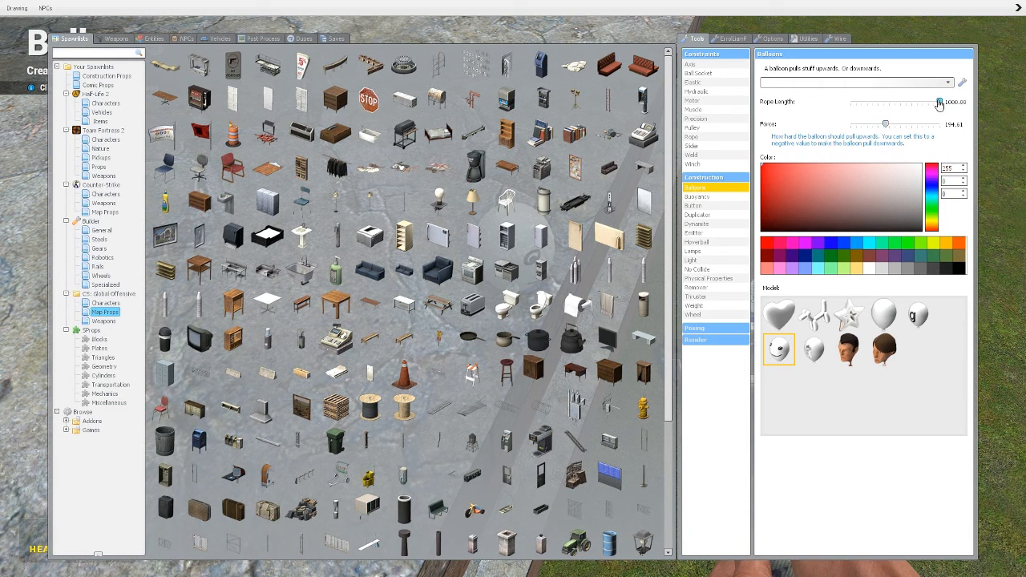
{"action": "left_click_drag", "start_coordinate": [937, 102], "coordinate": [862, 103]}
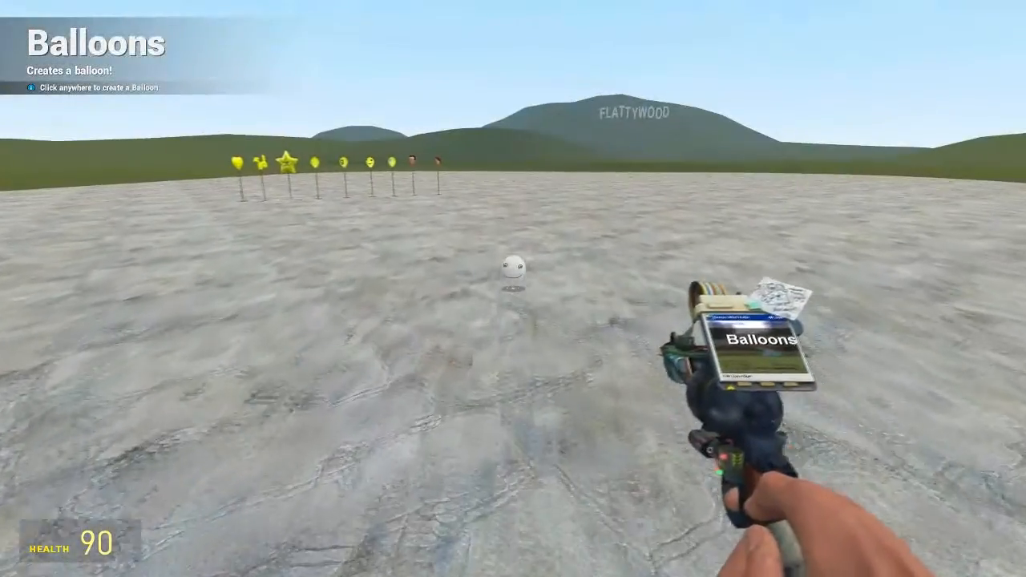
- Leave the Balloons tool to shoot a tethered yellow balloon with the crossbow
{"action": "key", "text": "q"}
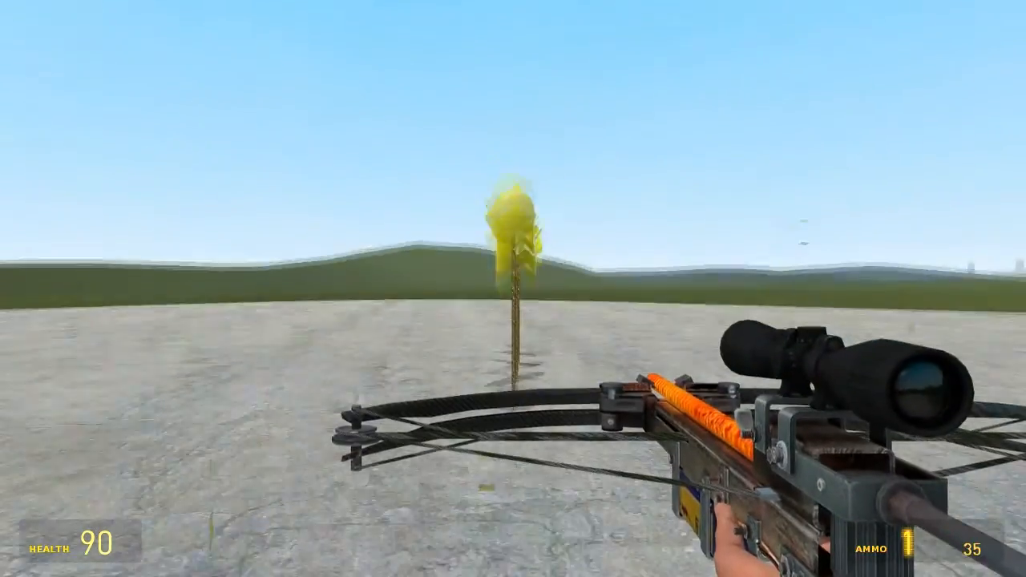
- Fire at the last yellow balloon and switch to the pistol to pop it
{"action": "left_click", "coordinate": [513, 288]}
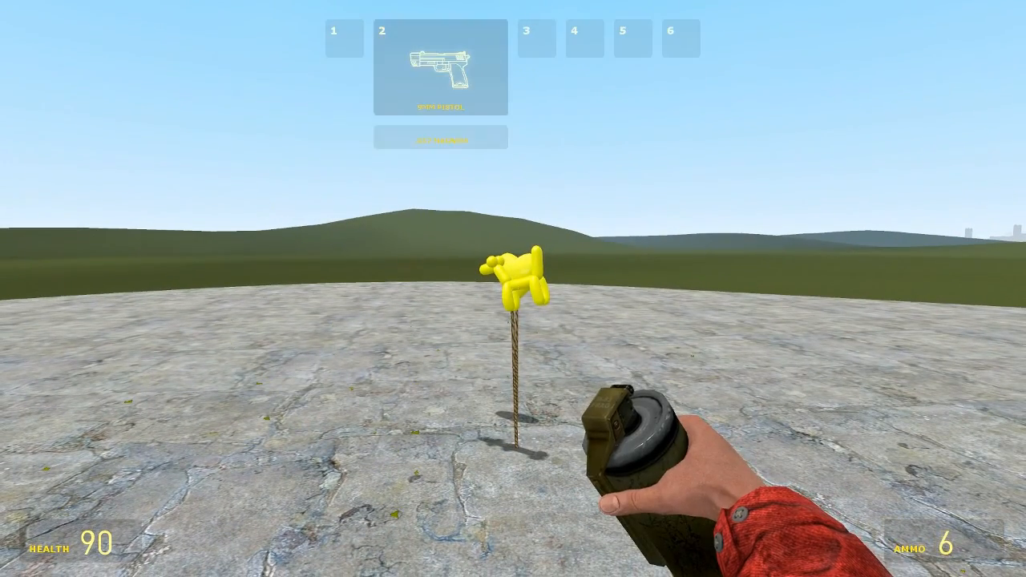
{"action": "key", "text": "2"}
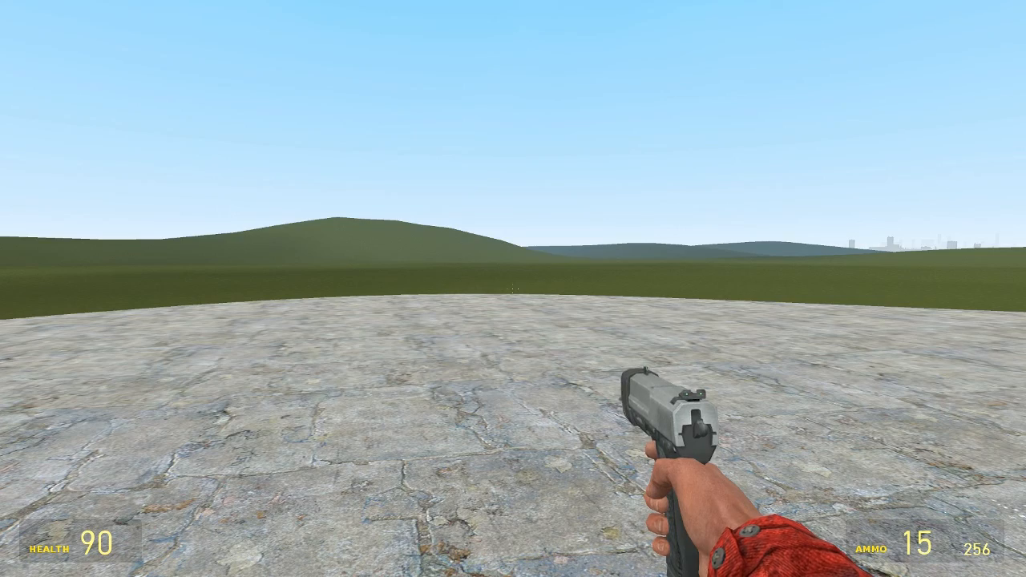
- Return to the Balloons tool to attach a white balloon to a small appliance
{"action": "key", "text": "q"}
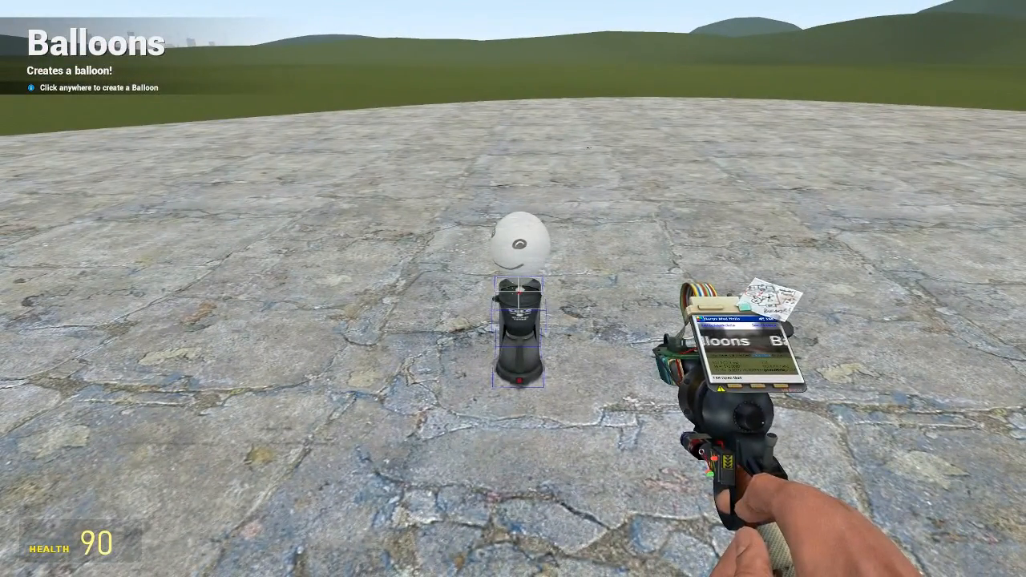
{"action": "key", "text": "q"}
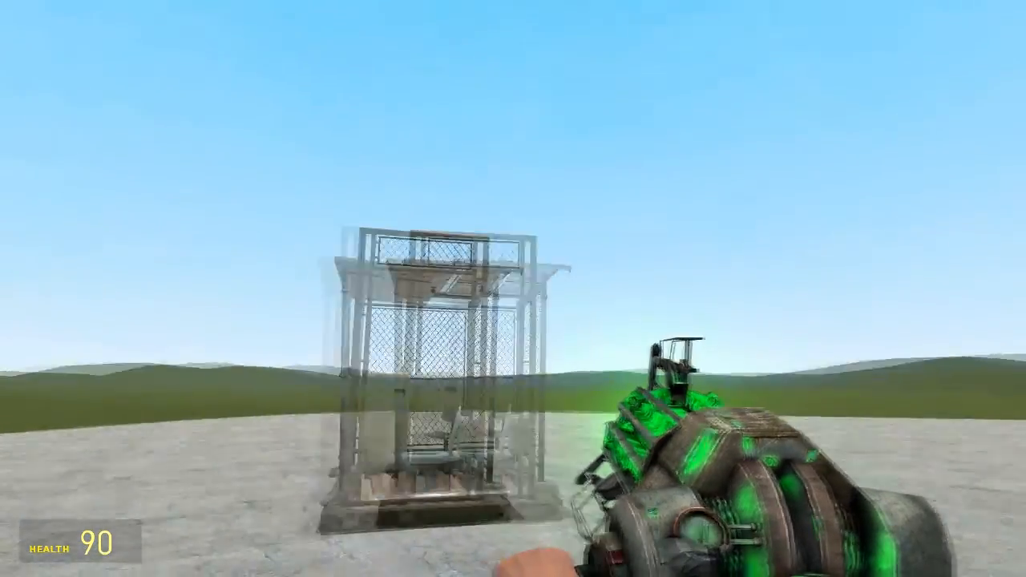
- Shorten the rope length so balloons sit close to the toilet shack
{"action": "key", "text": "q"}
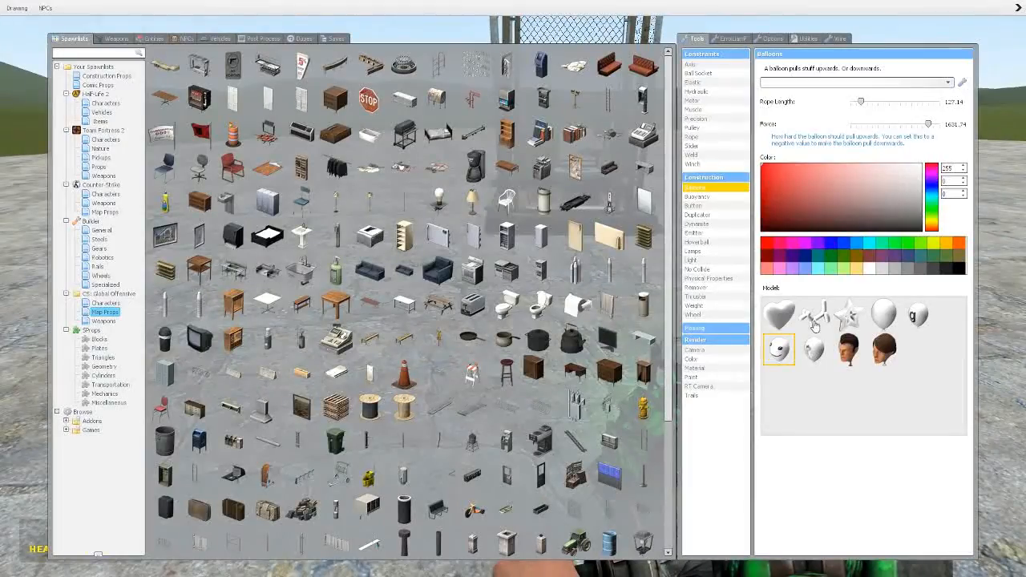
{"action": "key", "text": "q"}
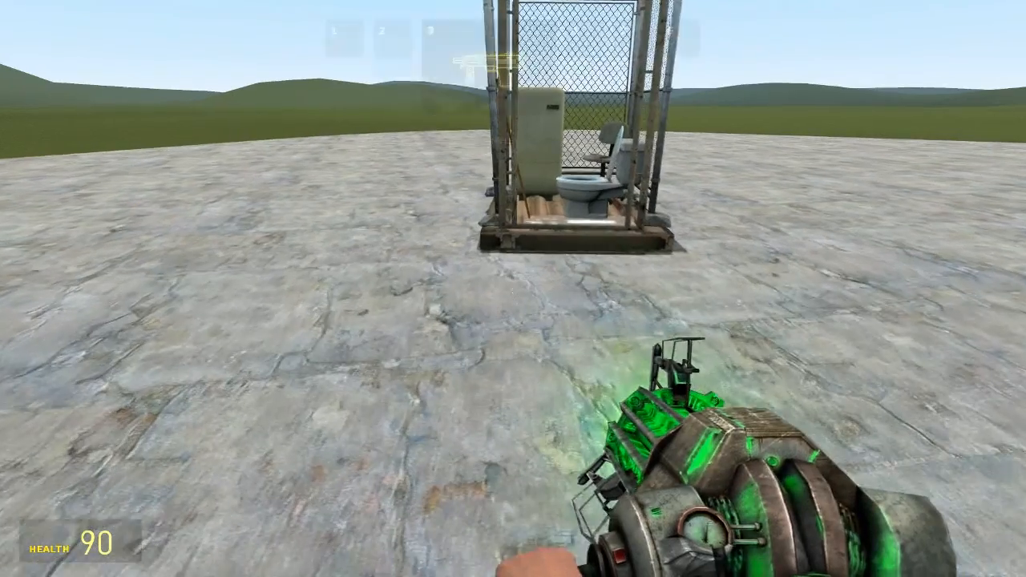
{"action": "key", "text": "q"}
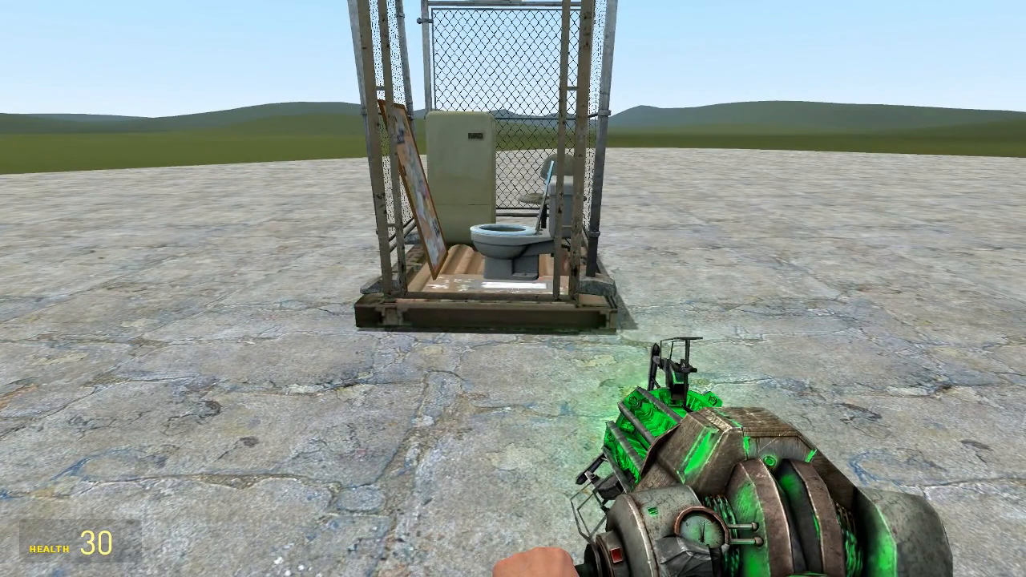
- Reopen the Balloons tool settings after landing the shack to choose a green balloon model
{"action": "key", "text": "q"}
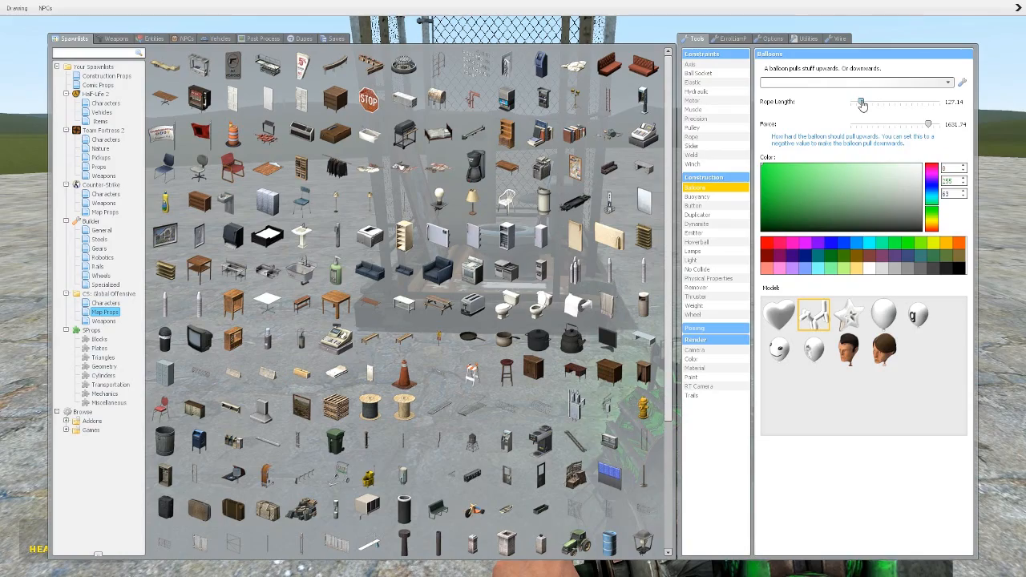